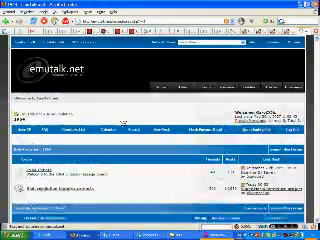
Scroll down through the EmuTalk texture thread's first-post guide.
scroll("down", 3)
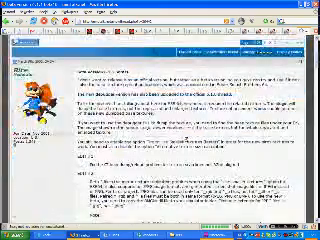
scroll("down", 3)
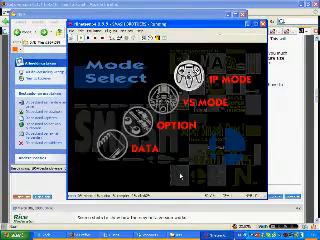
Choose VS Mode, then VS Start, to reach the free-for-all character select screen.
left_click(210, 78)
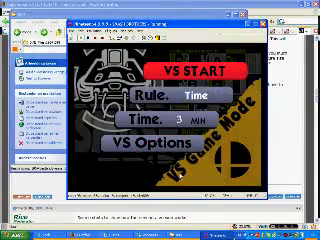
left_click(196, 72)
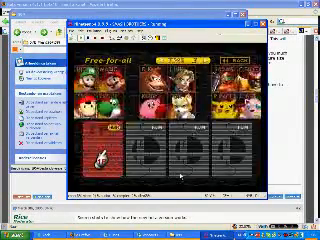